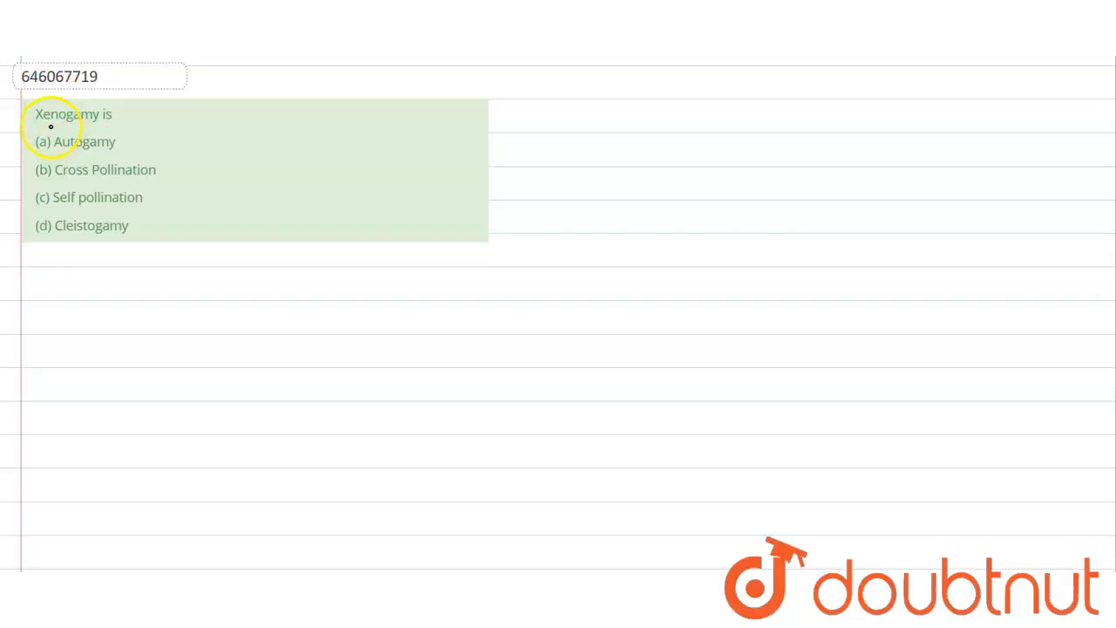
mouse_move(122, 124)
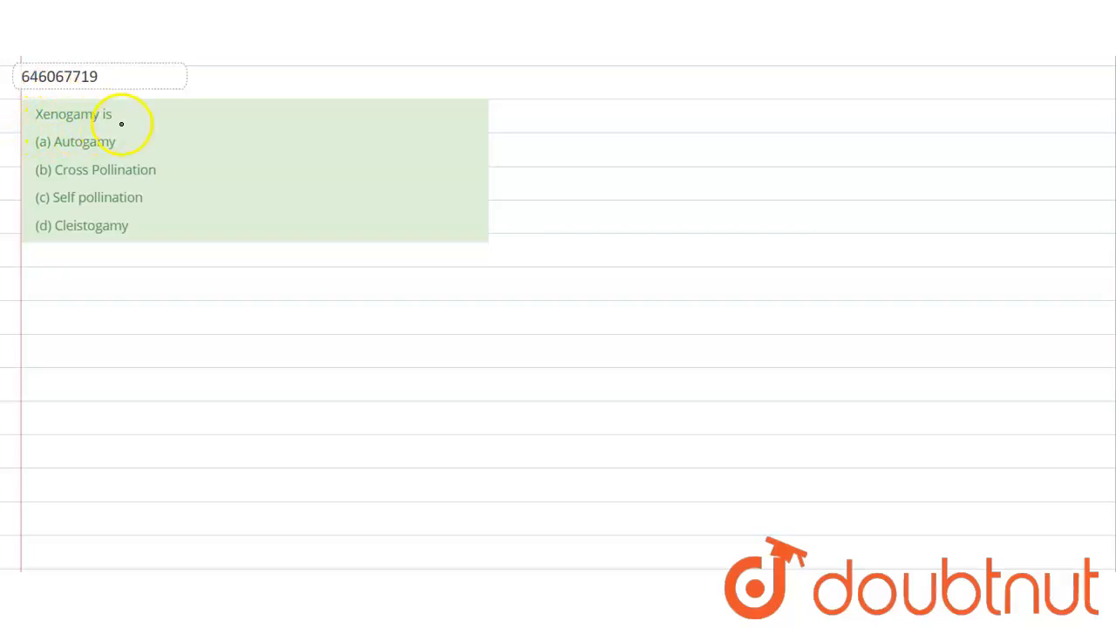
mouse_move(195, 172)
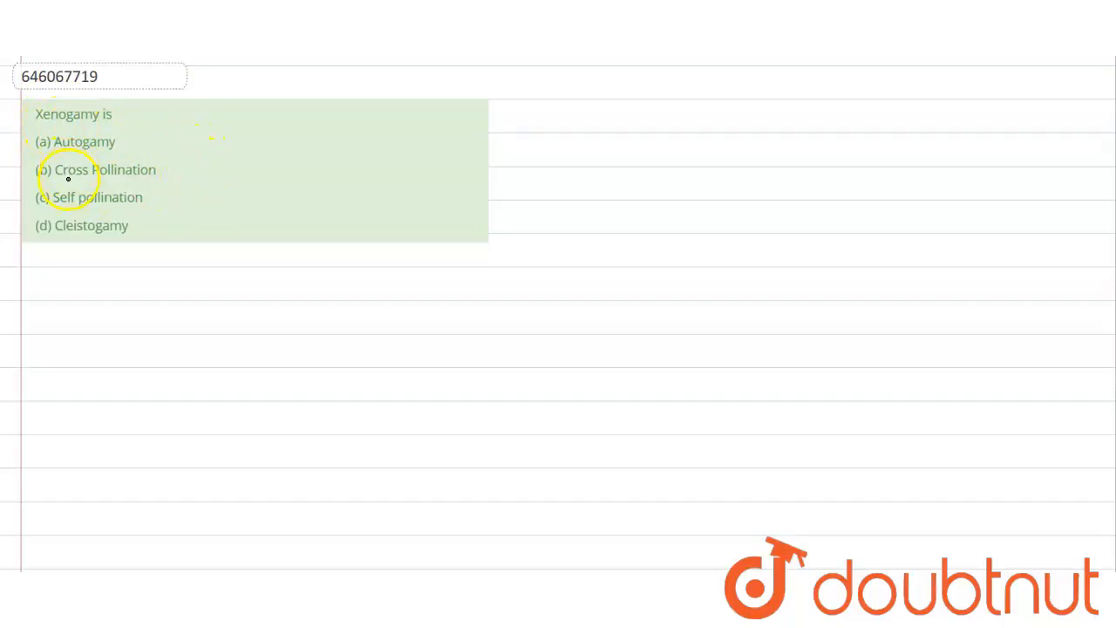
mouse_move(98, 157)
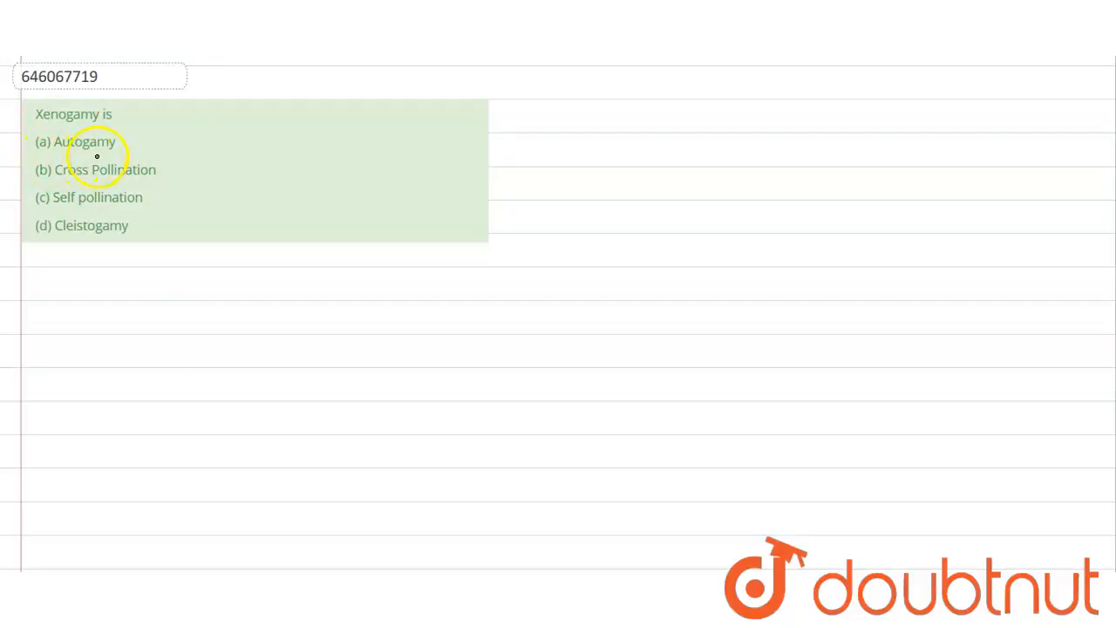
mouse_move(122, 142)
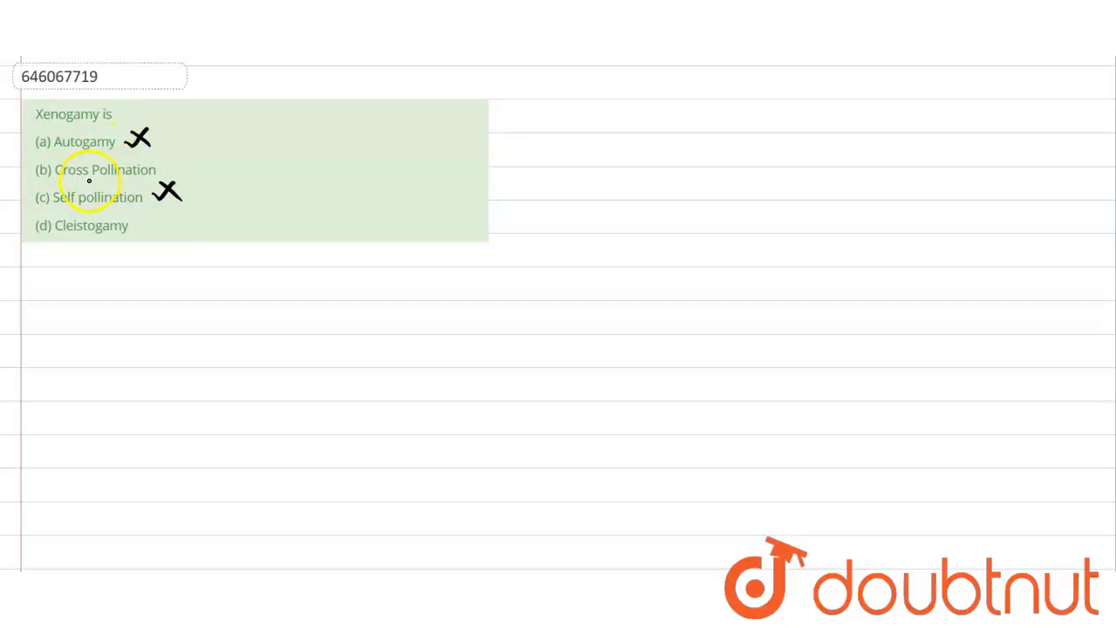
mouse_move(129, 178)
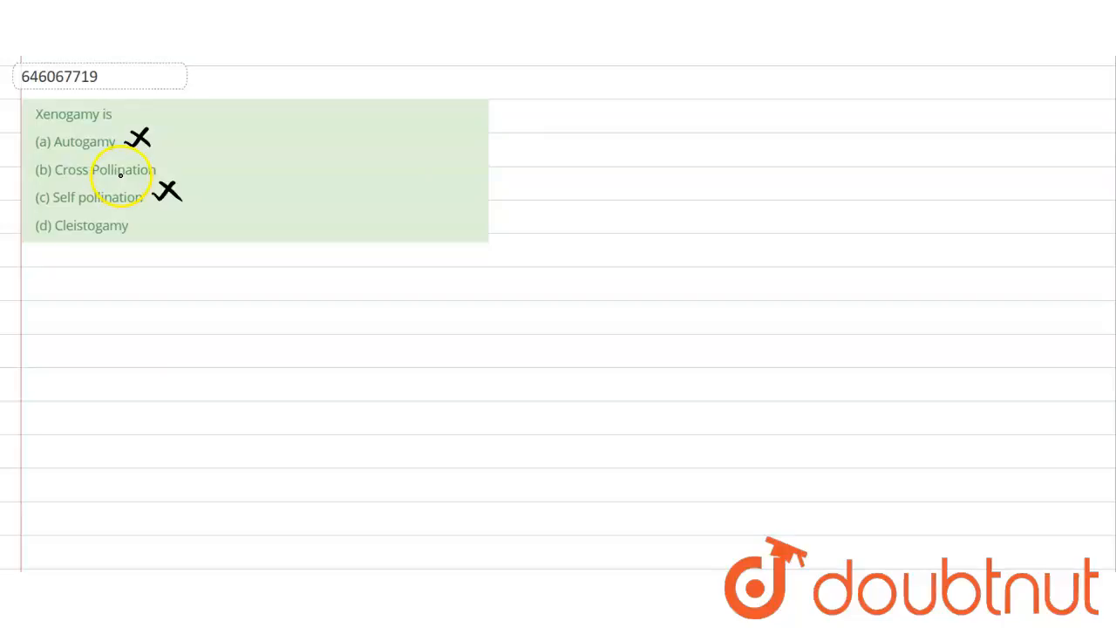
mouse_move(45, 169)
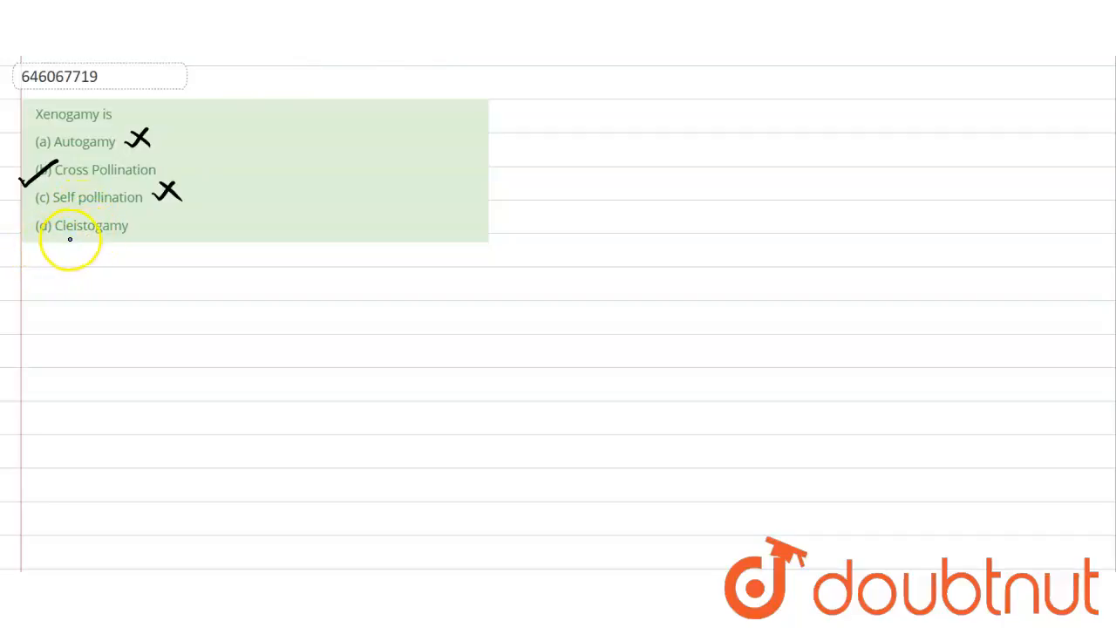
mouse_move(136, 236)
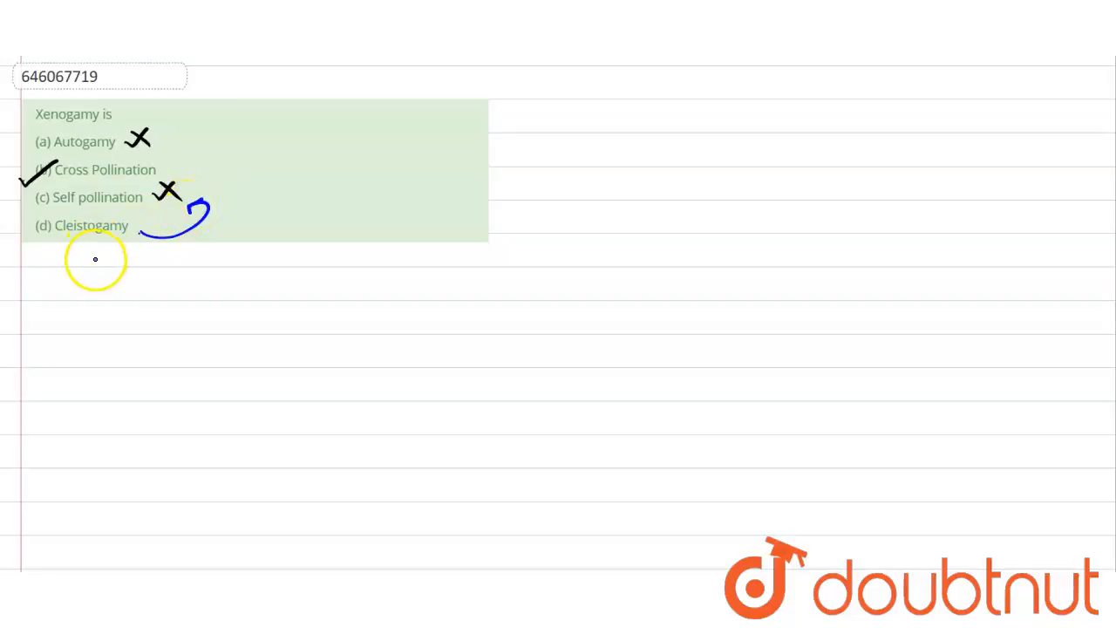
mouse_move(101, 268)
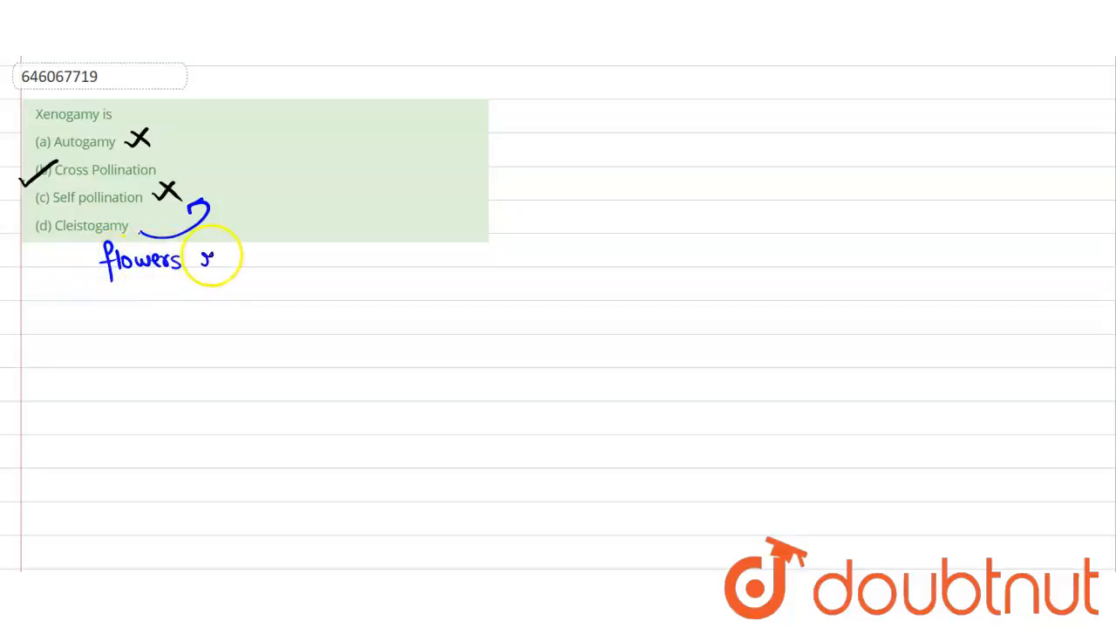
Write the note 'flowers remain closed' beside the arrow from Cleistogamy
text(remain)
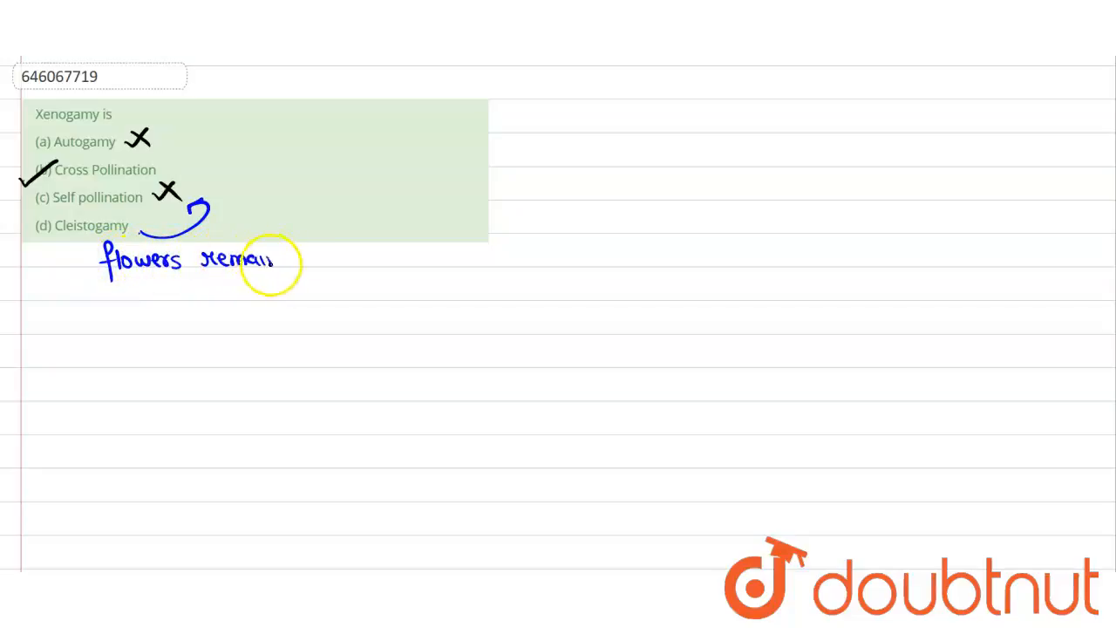
text(closed)
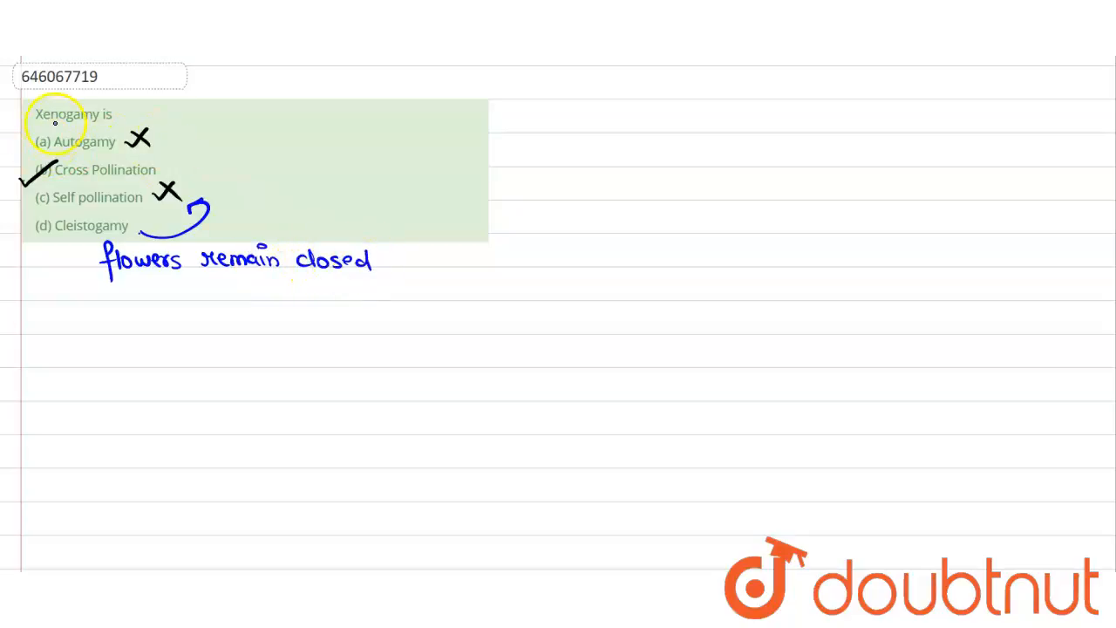
mouse_move(148, 175)
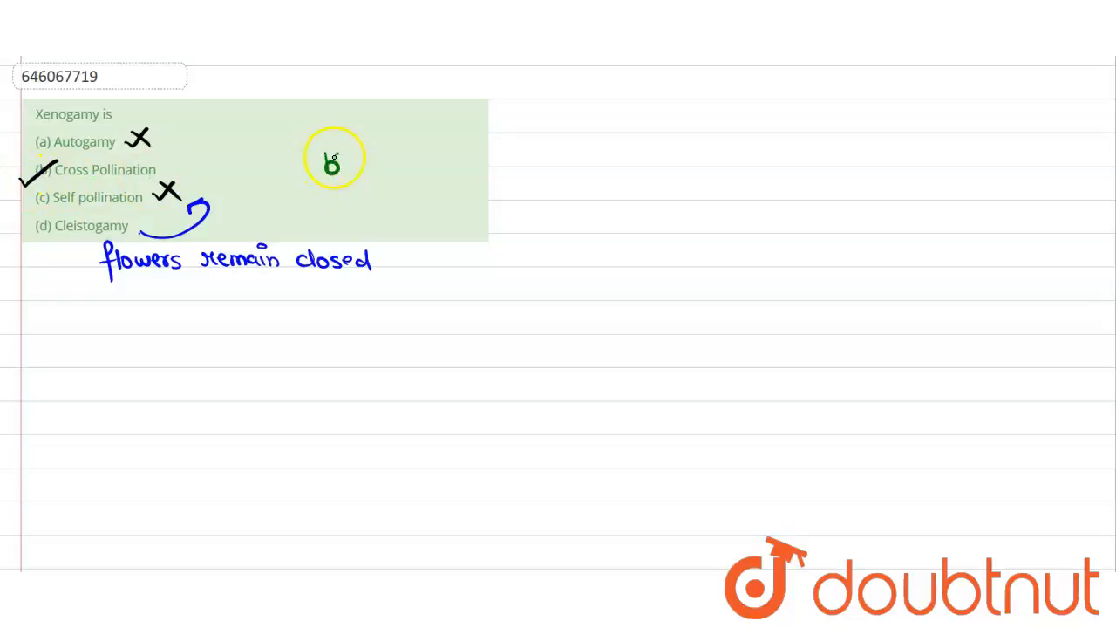
Write '(b) Ans' in green beside the question options
drag(314, 165, 398, 183)
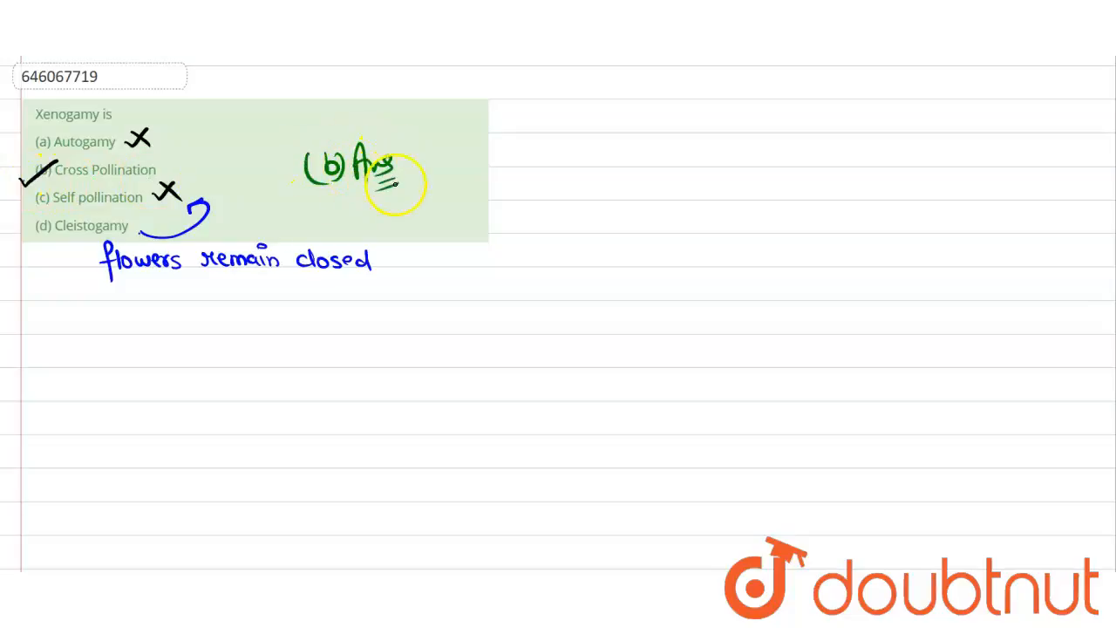